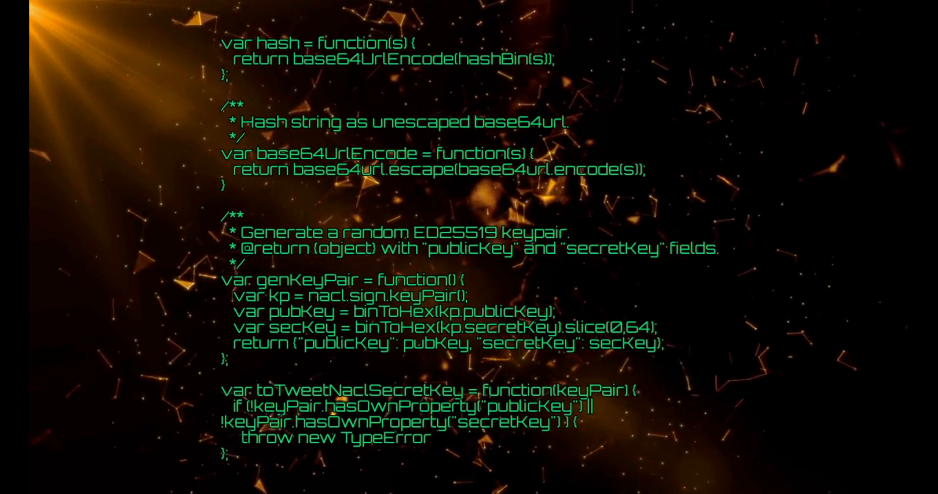
pyautogui.scroll(-3)
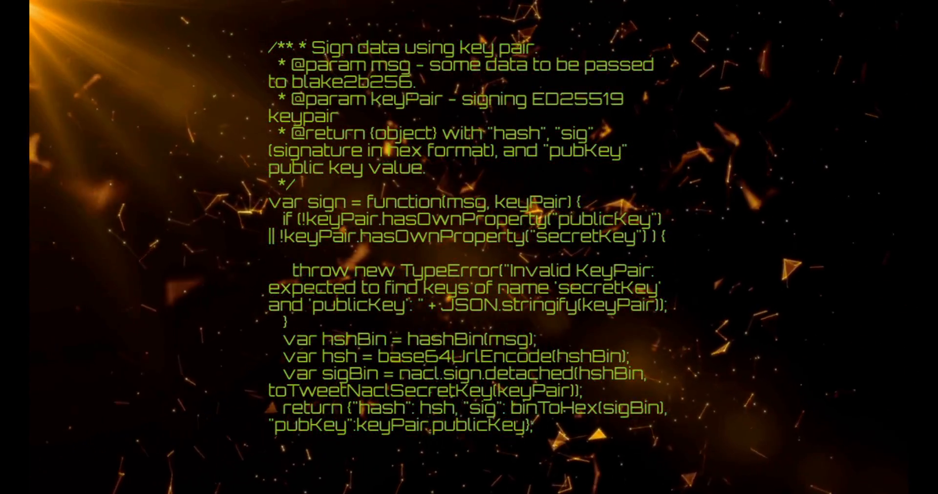